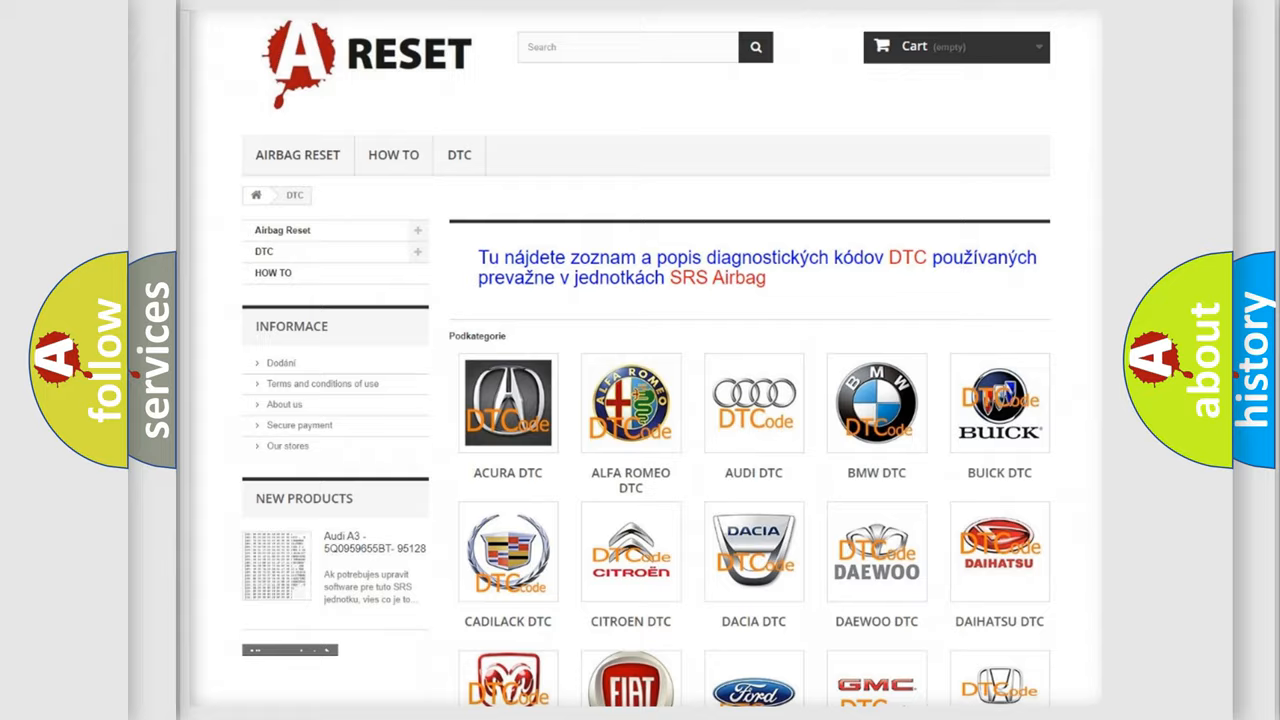
Open the HUMMER tile in the DTC category grid to show codes like B0002 and B0012.
scroll(down, 3)
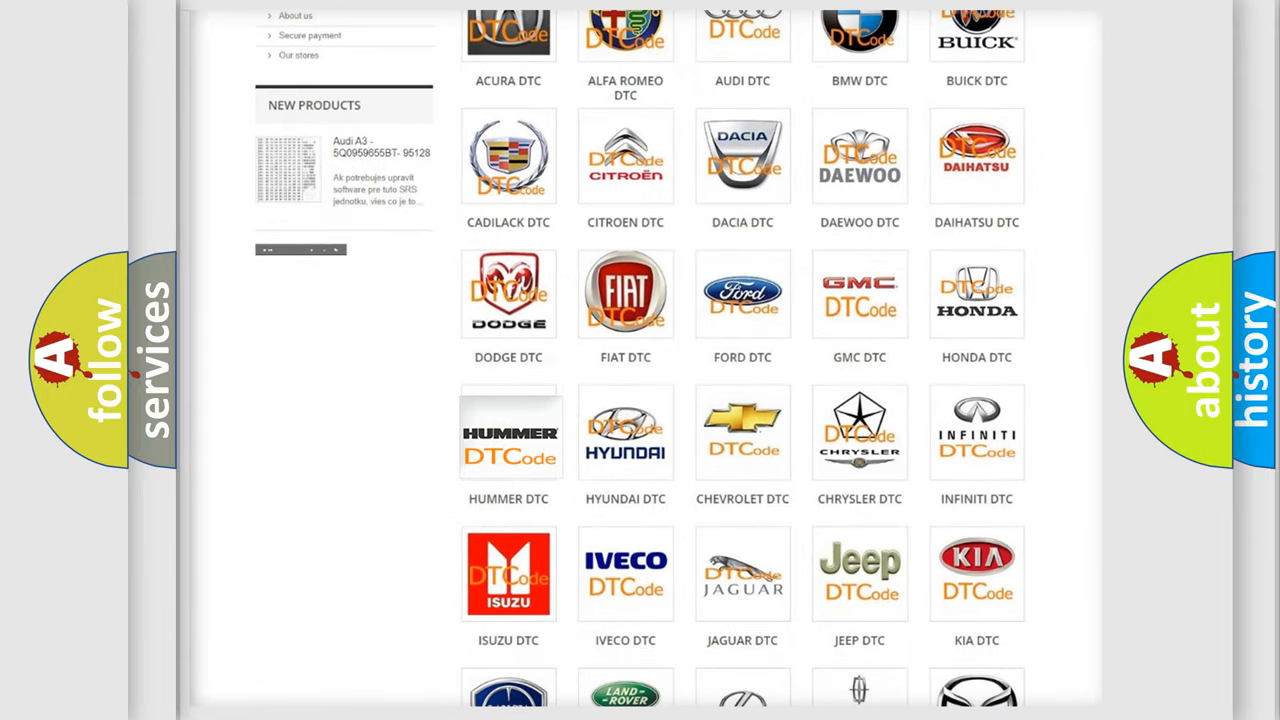
click(510, 433)
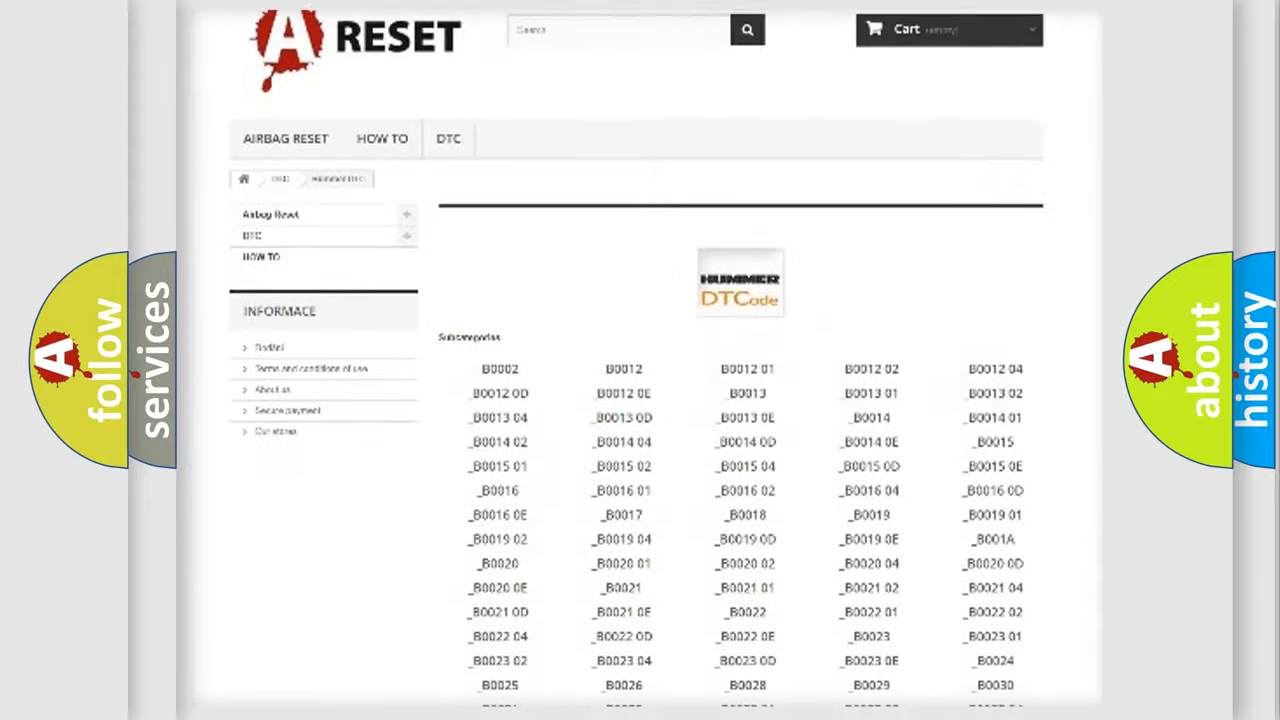